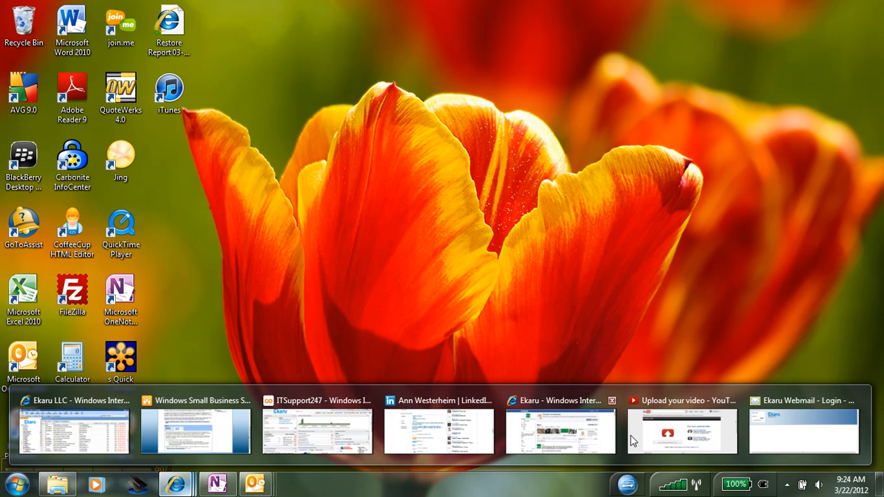
# Bring the 'Ekaru Webmail - Login' browser window to the front.
pyautogui.click(804, 431)
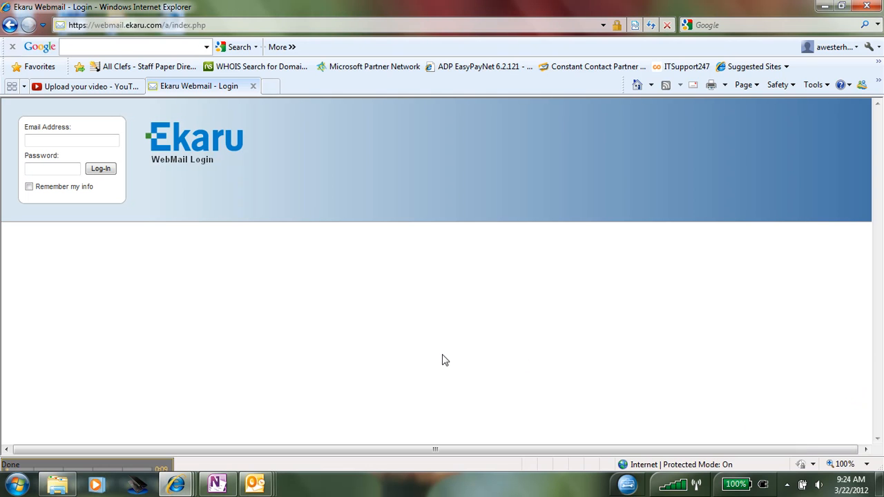
pyautogui.moveTo(403, 339)
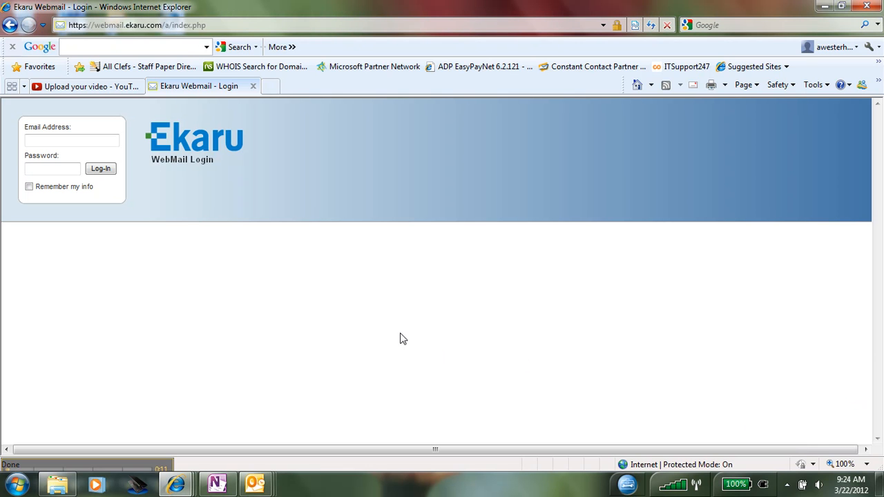
# Enter the account's email address and password and sign in to reach the Inbox.
pyautogui.click(72, 140)
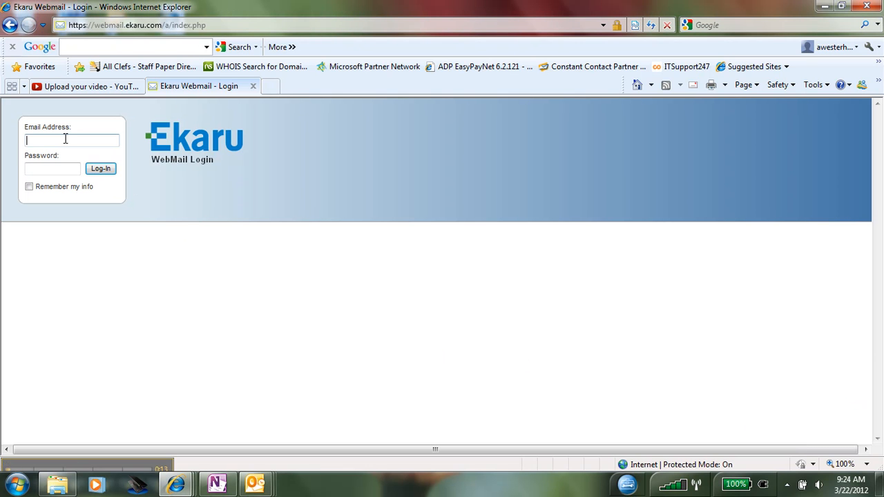
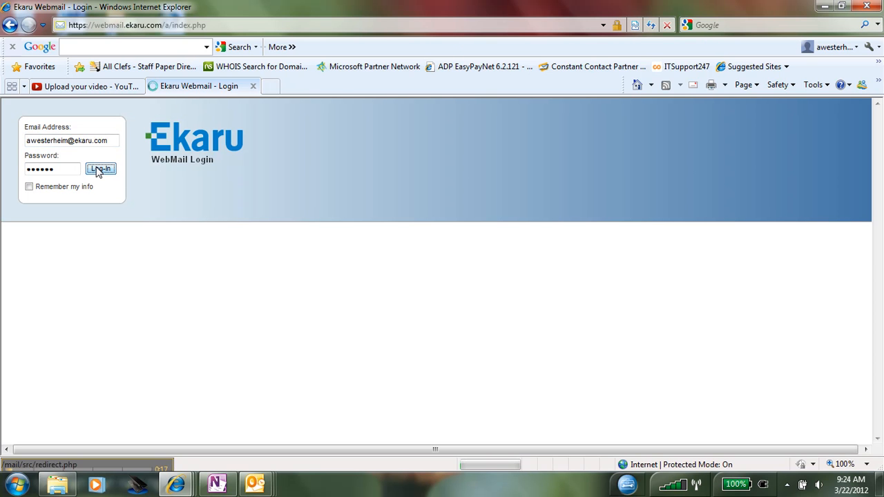
pyautogui.click(101, 169)
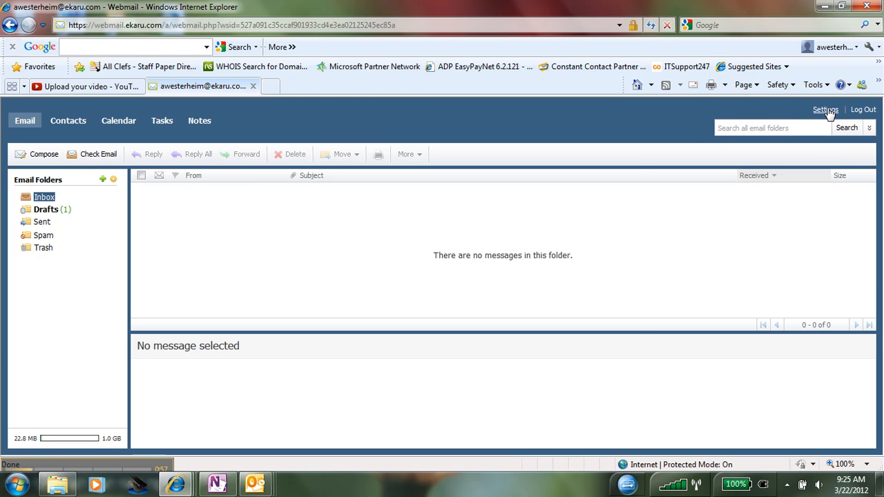
# Reach the Auto-Reply options under Settings > Incoming Email.
pyautogui.click(826, 109)
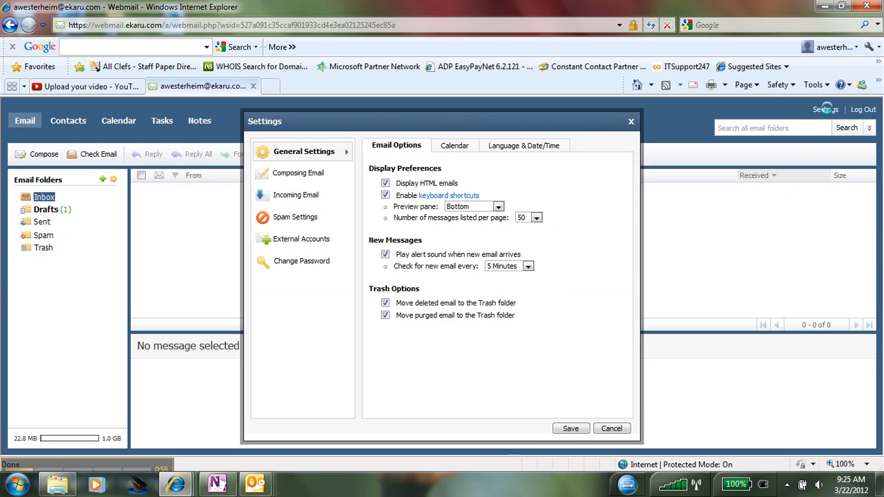
pyautogui.moveTo(296, 195)
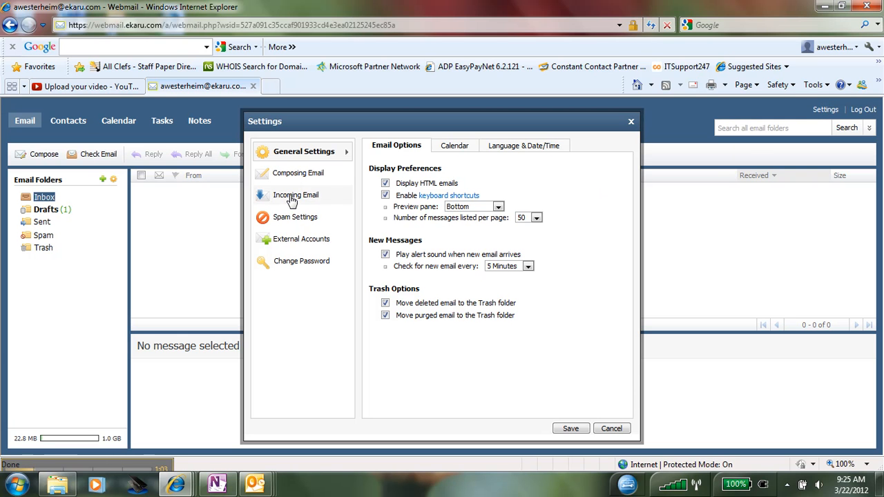
pyautogui.click(296, 195)
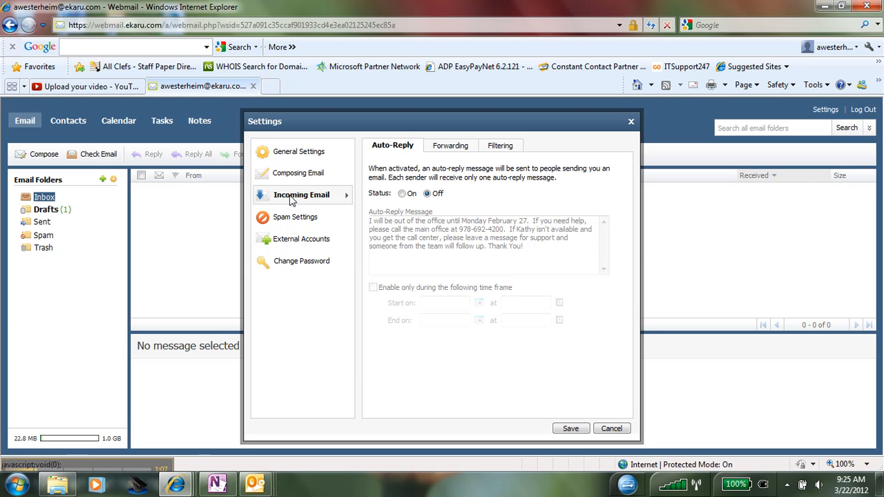
pyautogui.moveTo(379, 139)
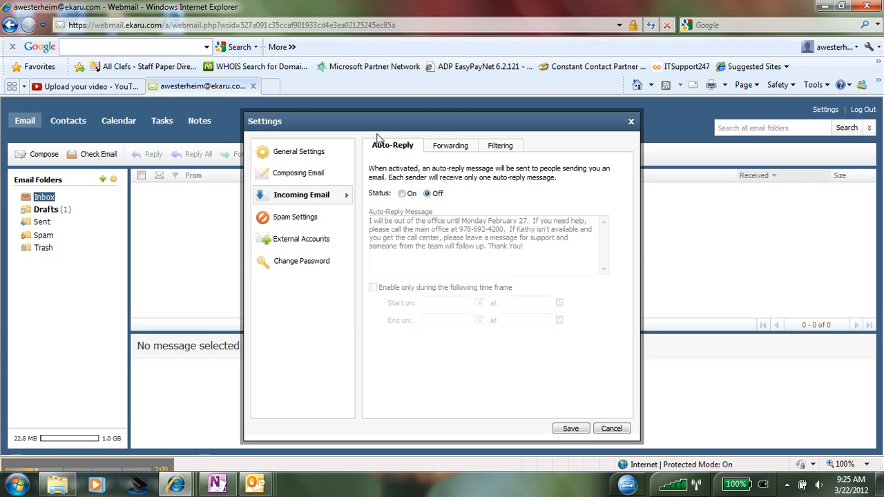
pyautogui.moveTo(386, 163)
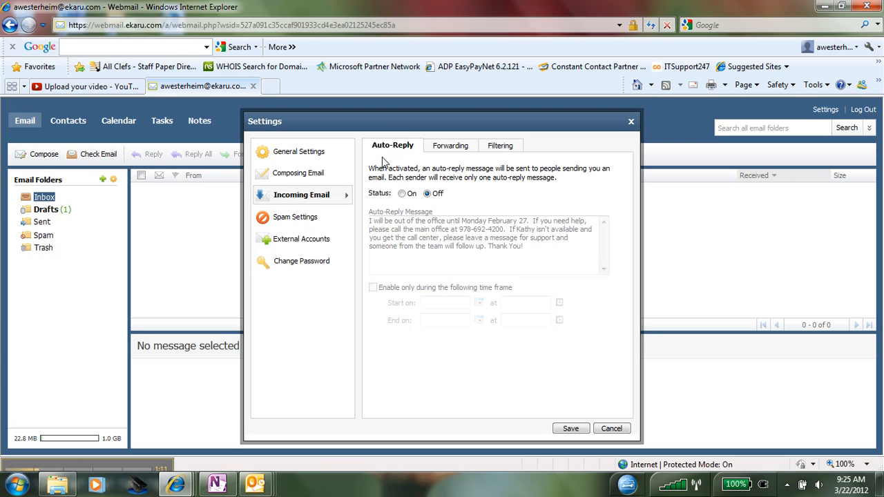
pyautogui.click(402, 193)
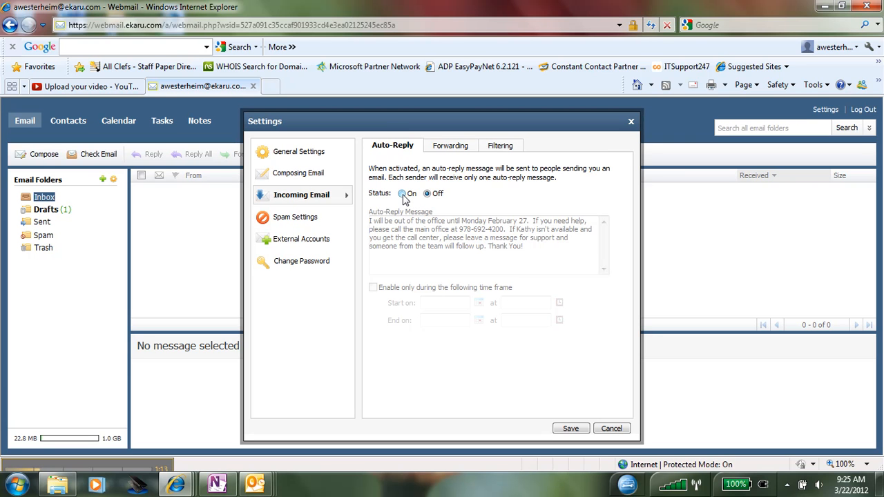
# Switch the auto-reply Status to On so the message becomes editable.
pyautogui.click(402, 194)
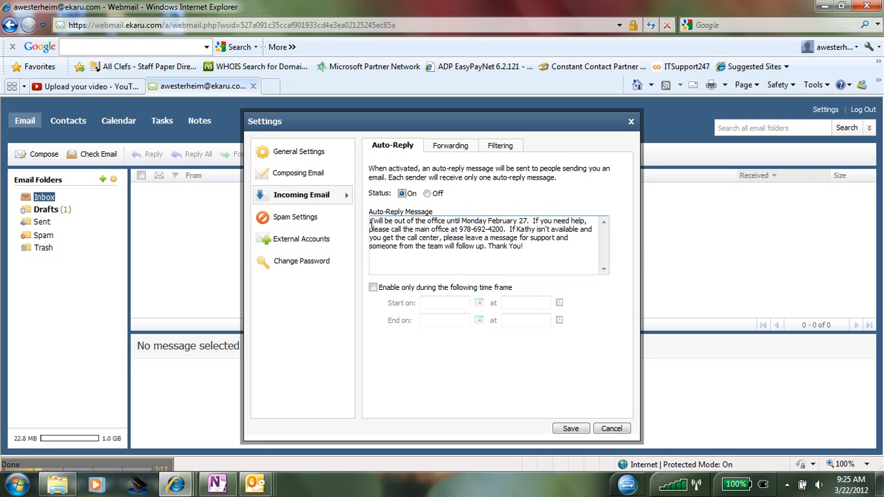
pyautogui.moveTo(553, 243)
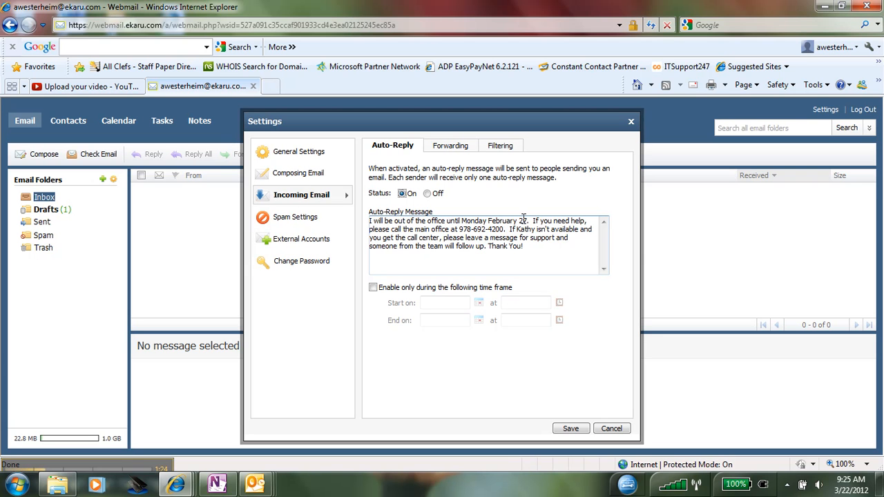
# Change the out-of-office return date in the message to Monday March 26.
pyautogui.write('7')
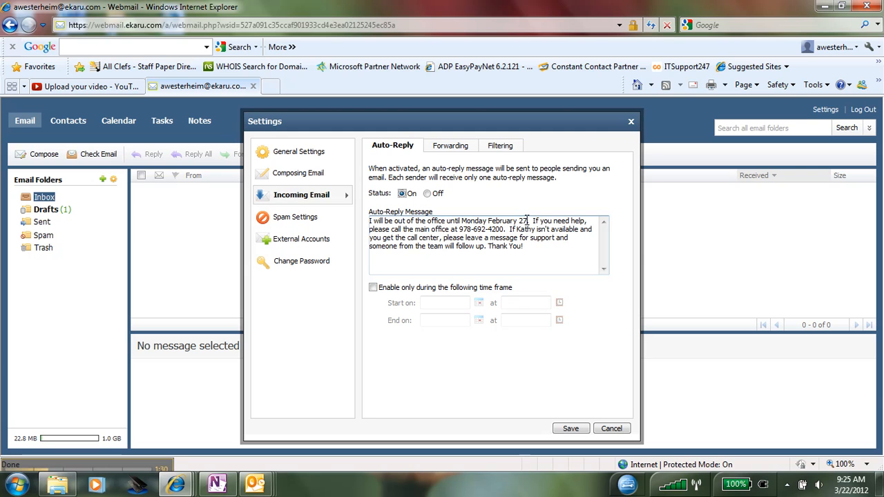
pyautogui.doubleClick(509, 221)
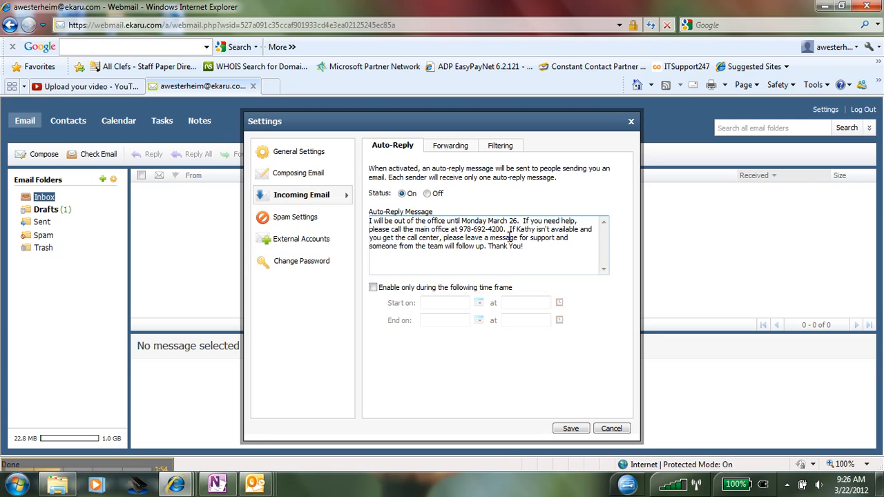
pyautogui.moveTo(539, 246)
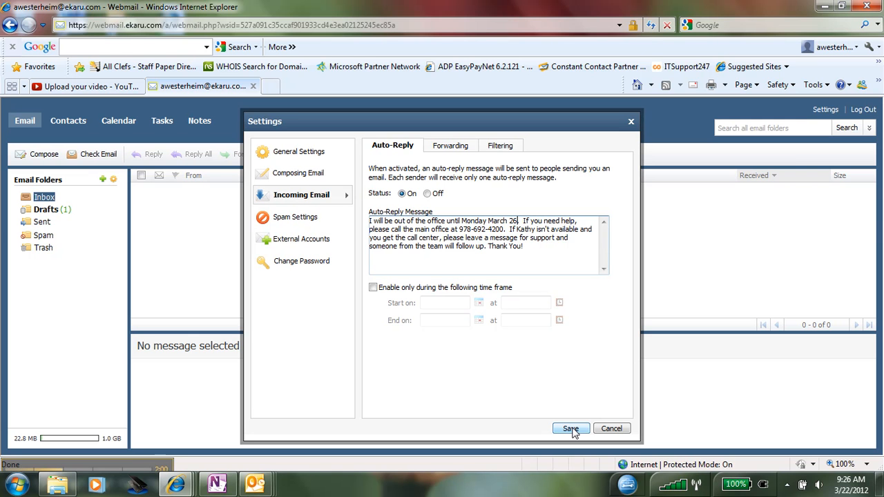
pyautogui.moveTo(571, 428)
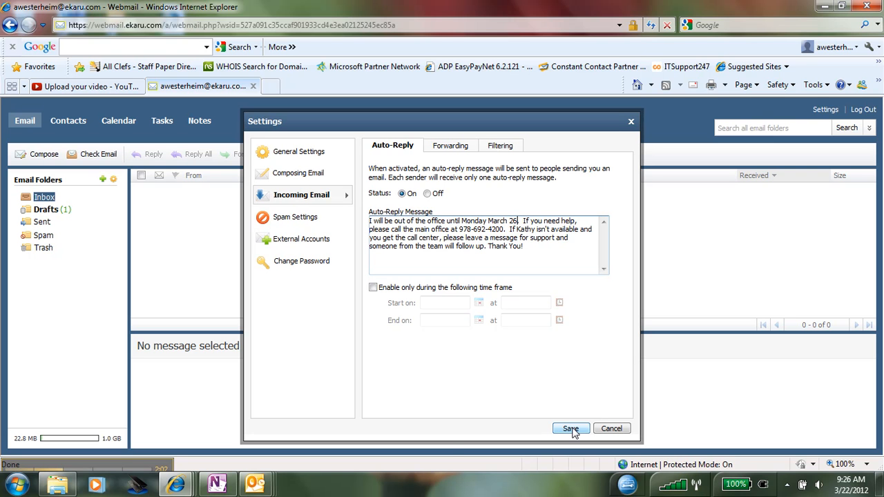